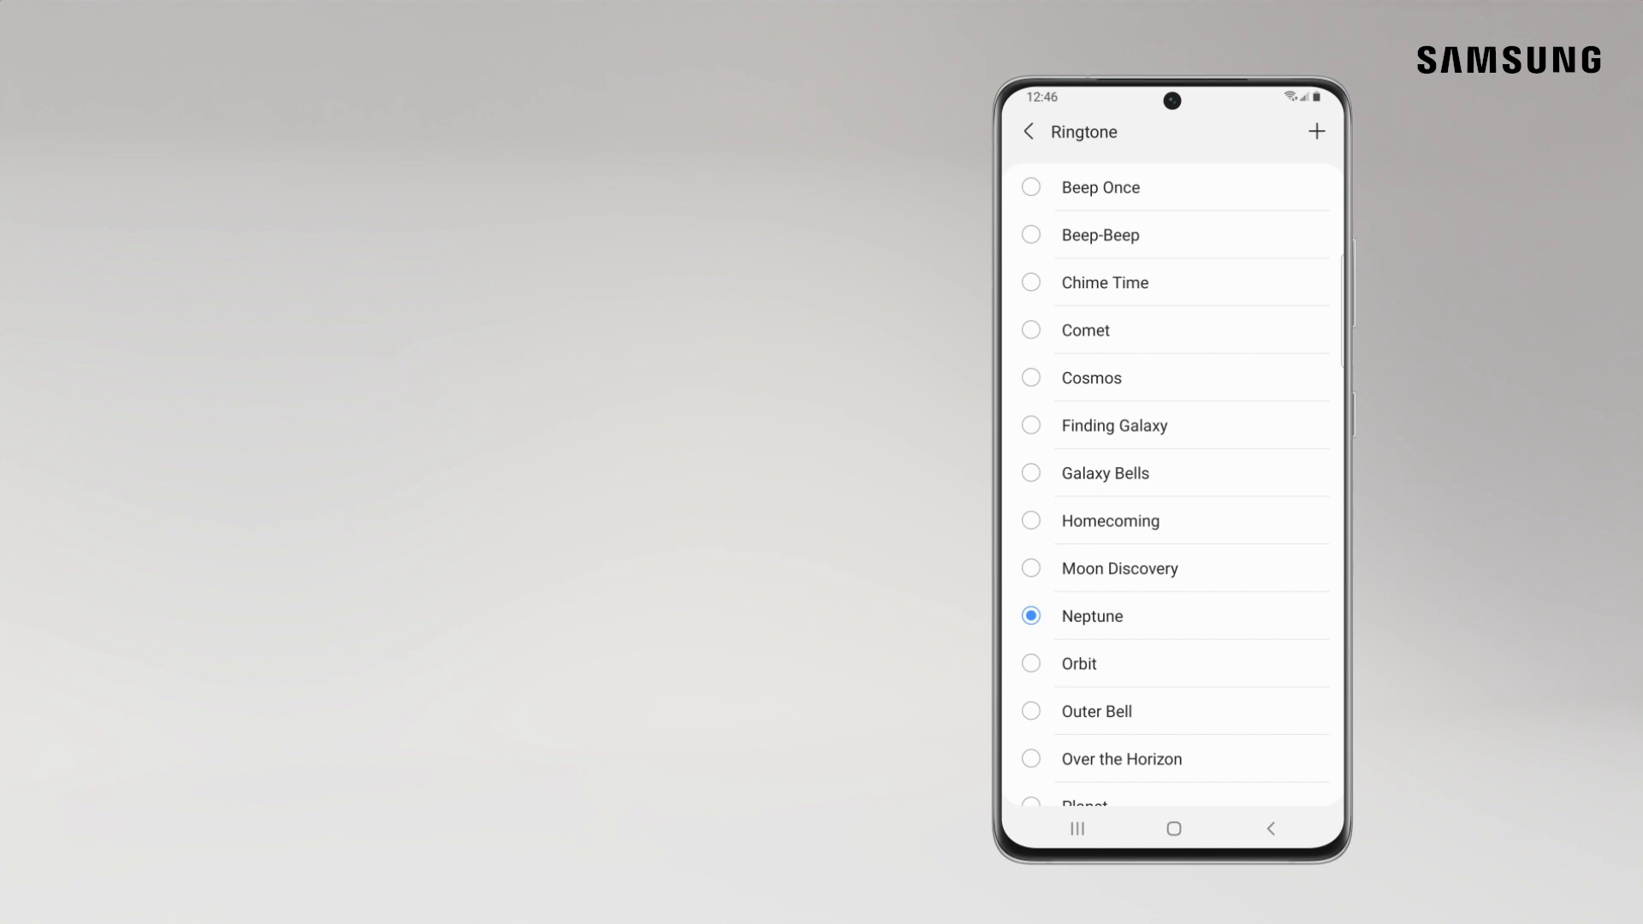
# Step: With Neptune set as ringtone, back out of Sounds and vibration to the home screen
pyautogui.click(1030, 131)
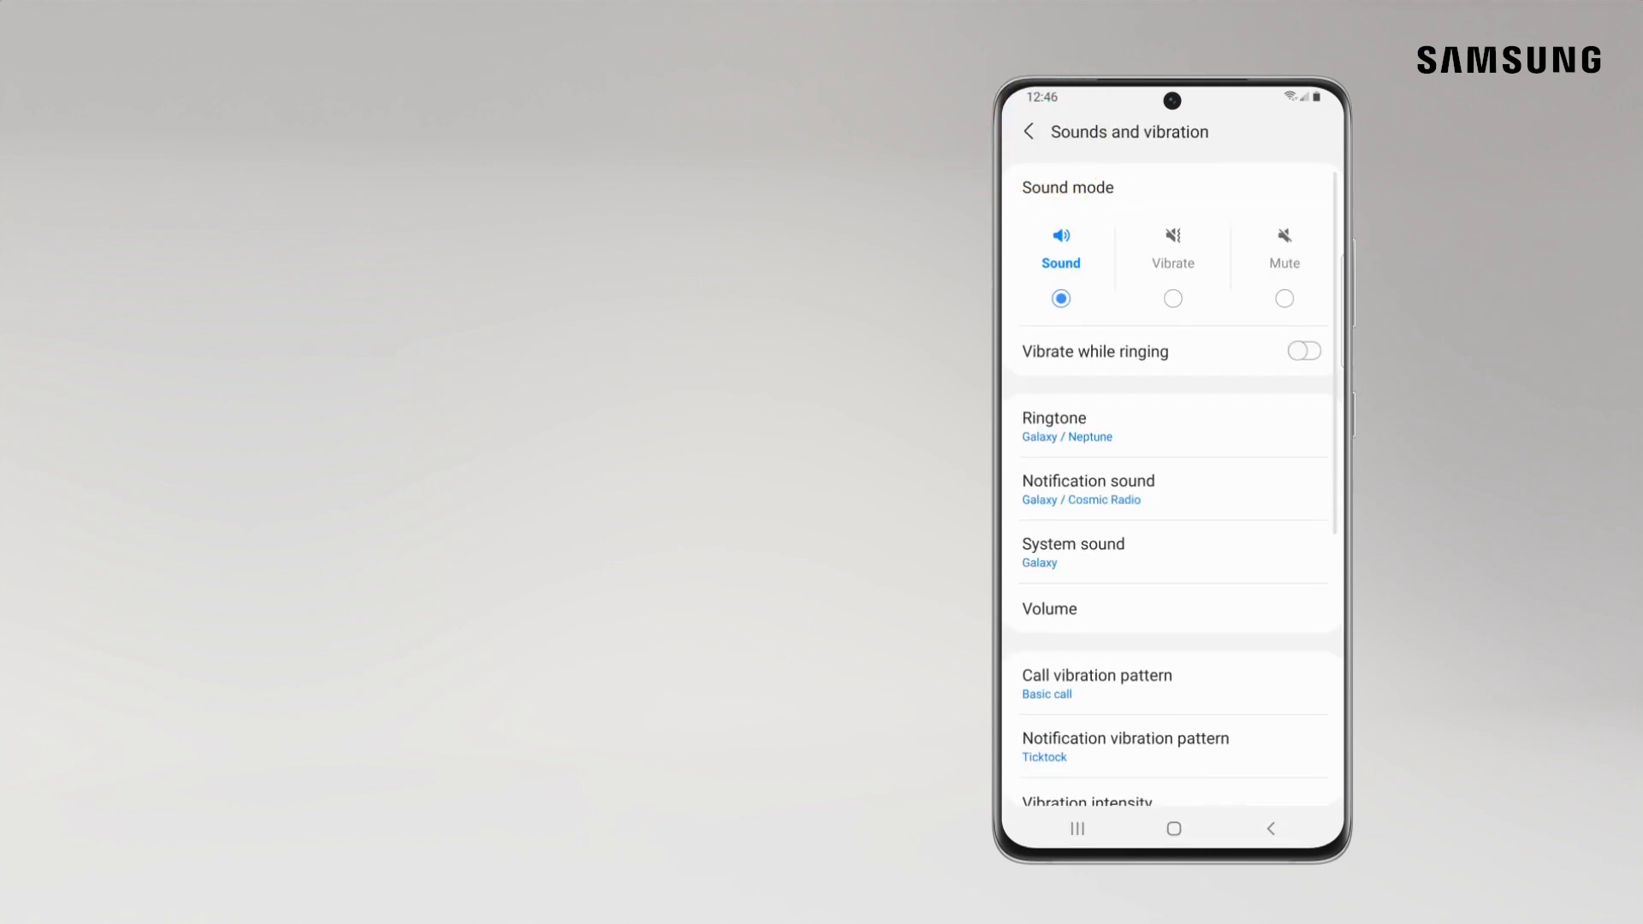
pyautogui.click(1173, 828)
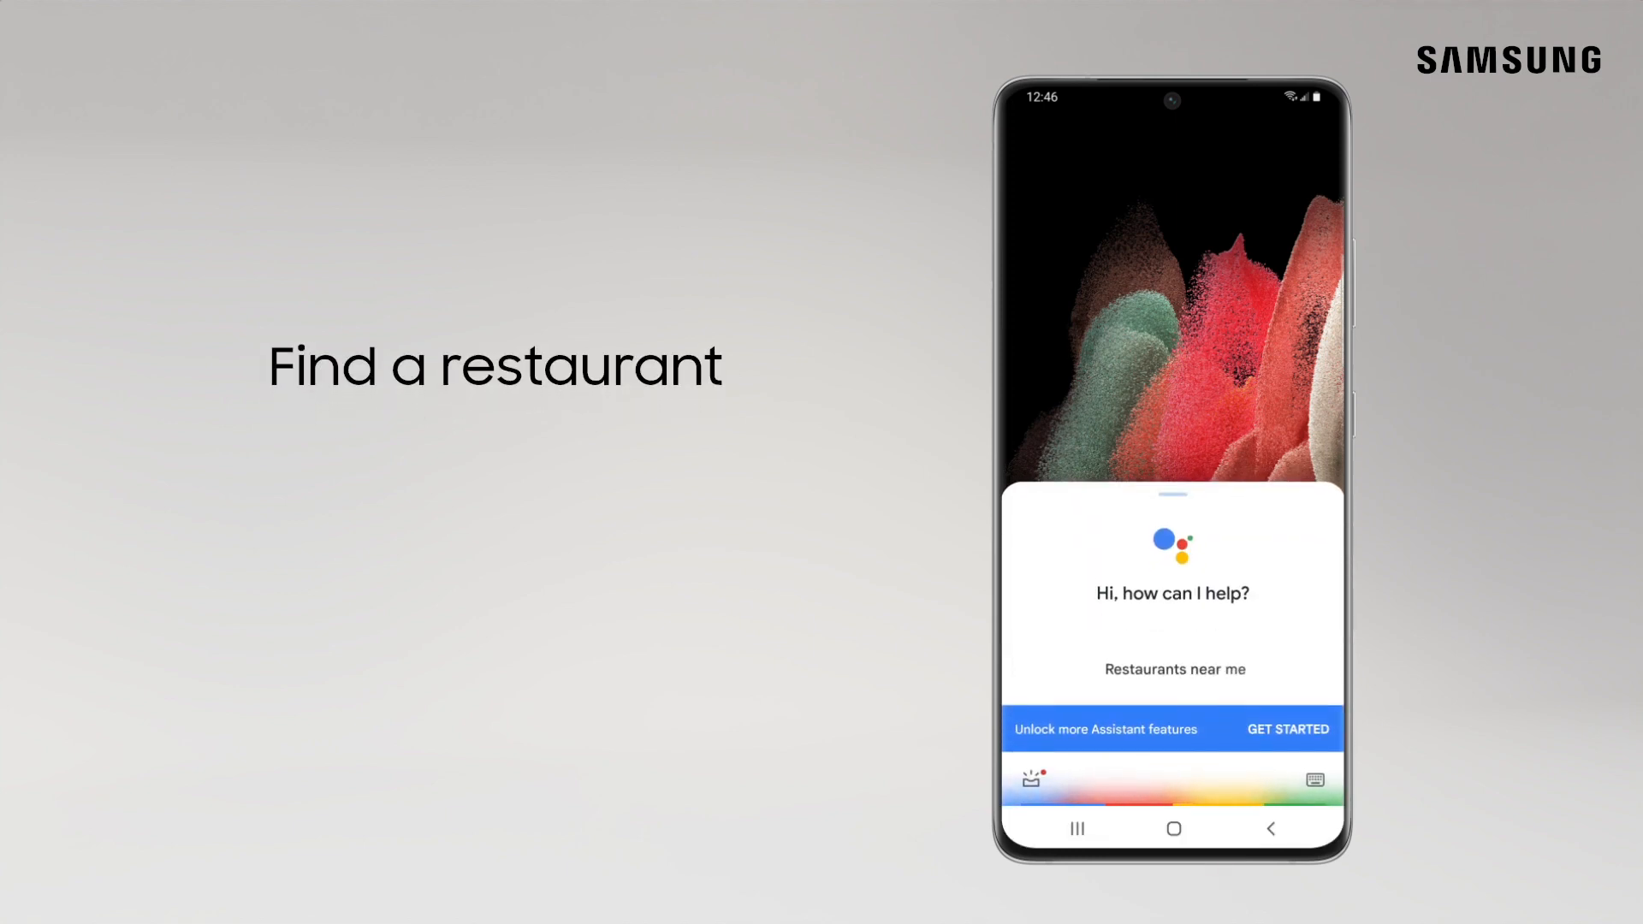
# Step: Ask Google Assistant for 'Restaurants near me', view the map and list, then leave the results
pyautogui.click(1174, 669)
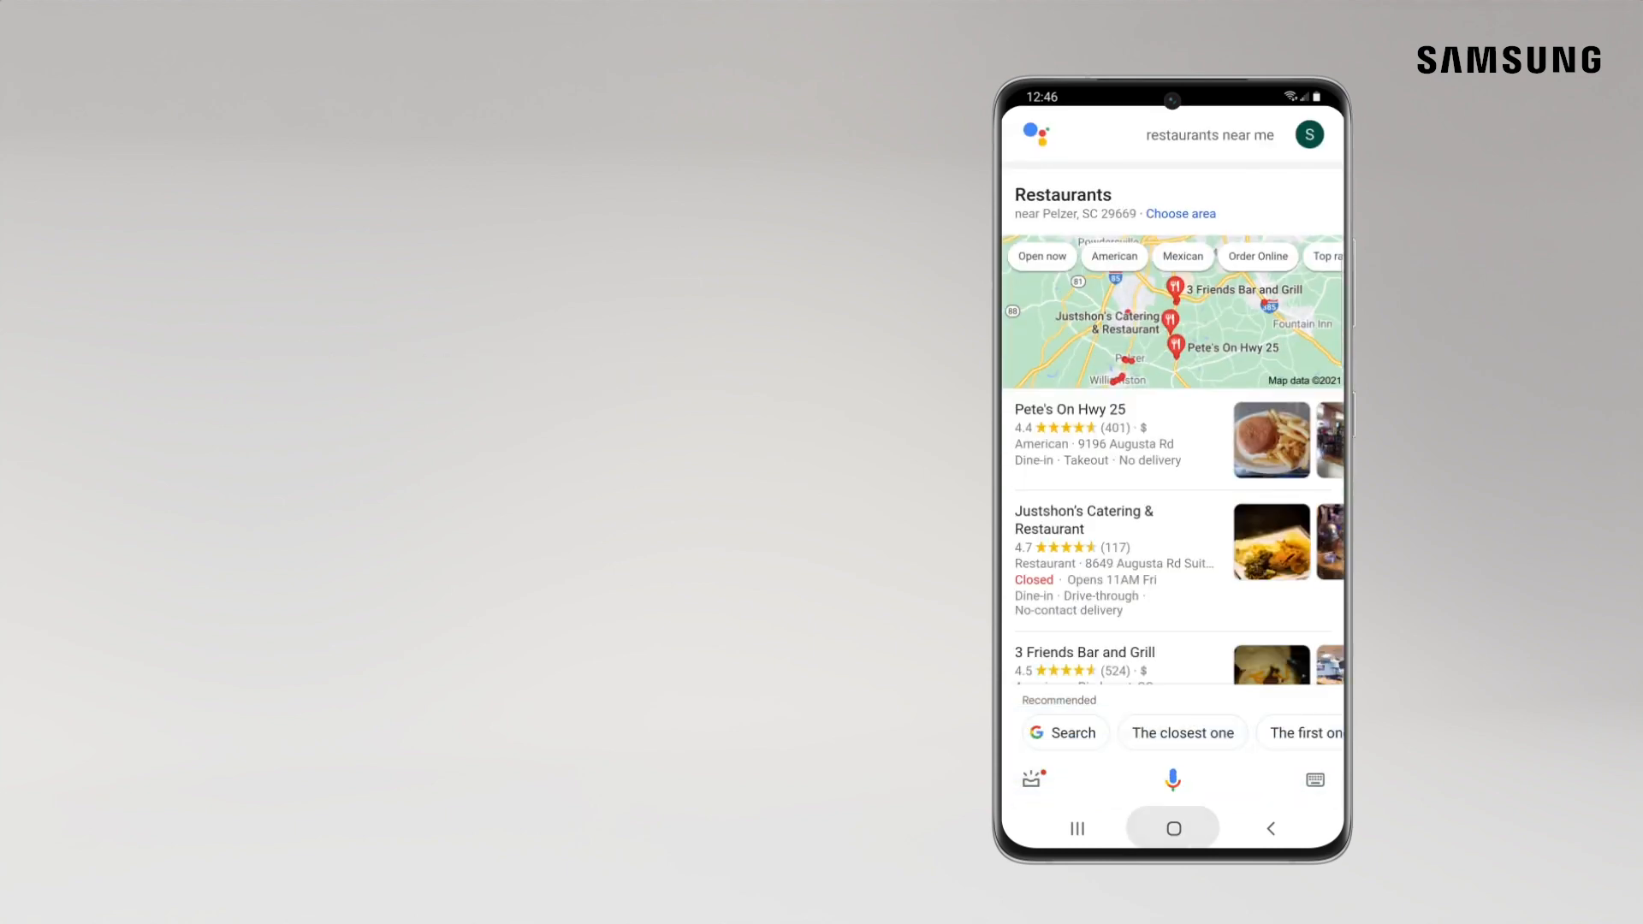
pyautogui.click(1171, 828)
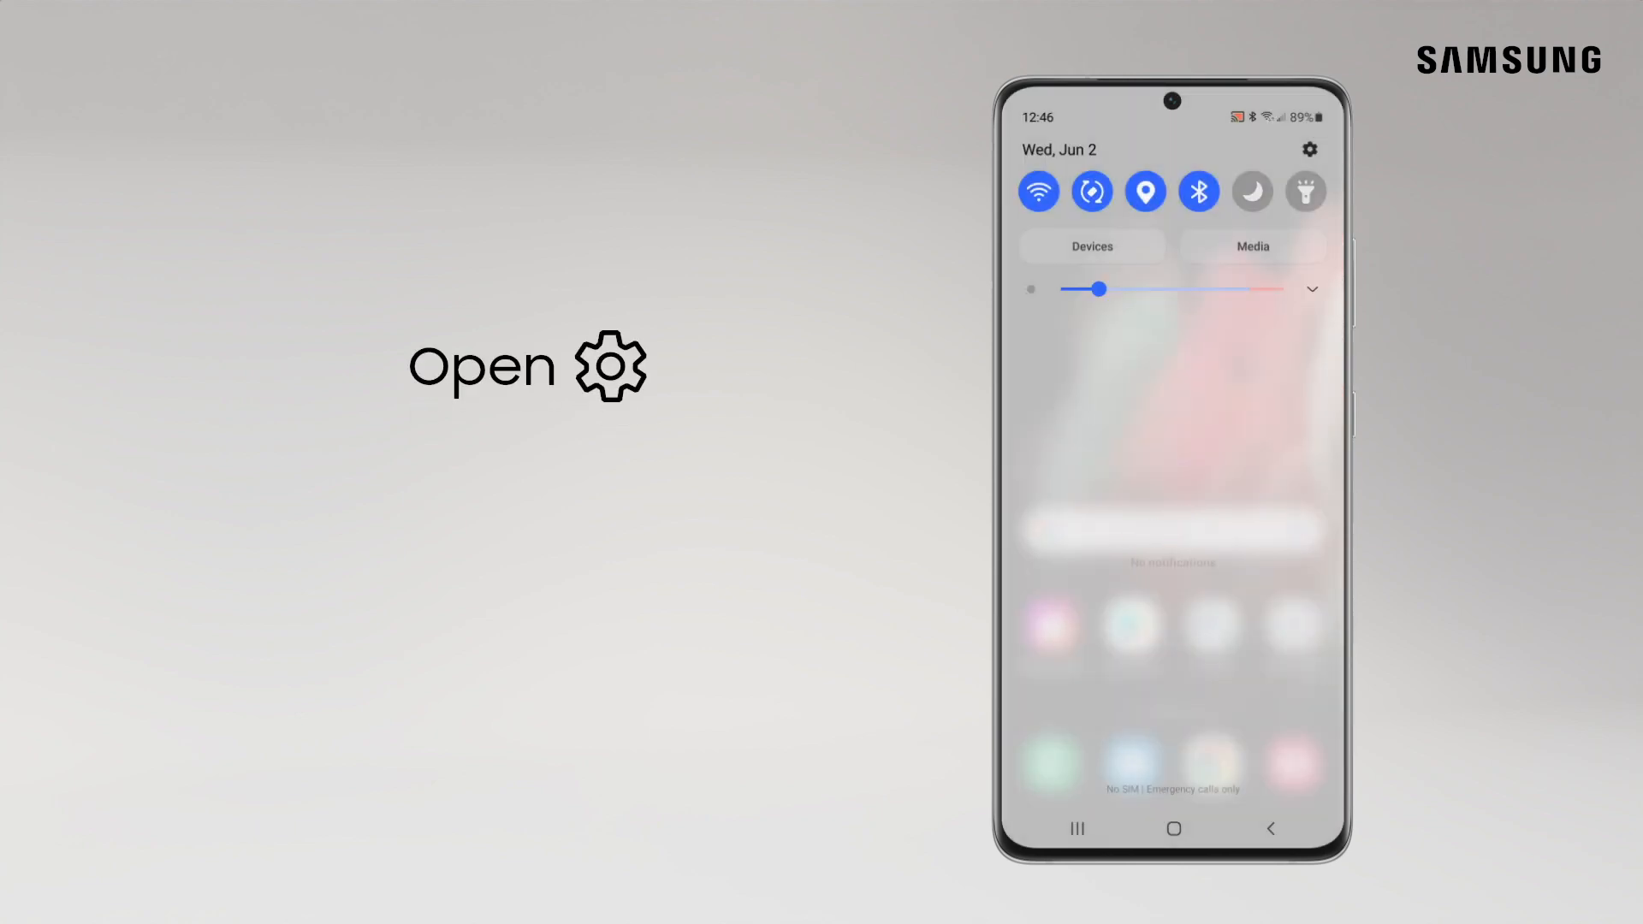
# Step: Search Settings for 'device assi' and reach the default digital assistant choice with Google selected
pyautogui.click(1308, 149)
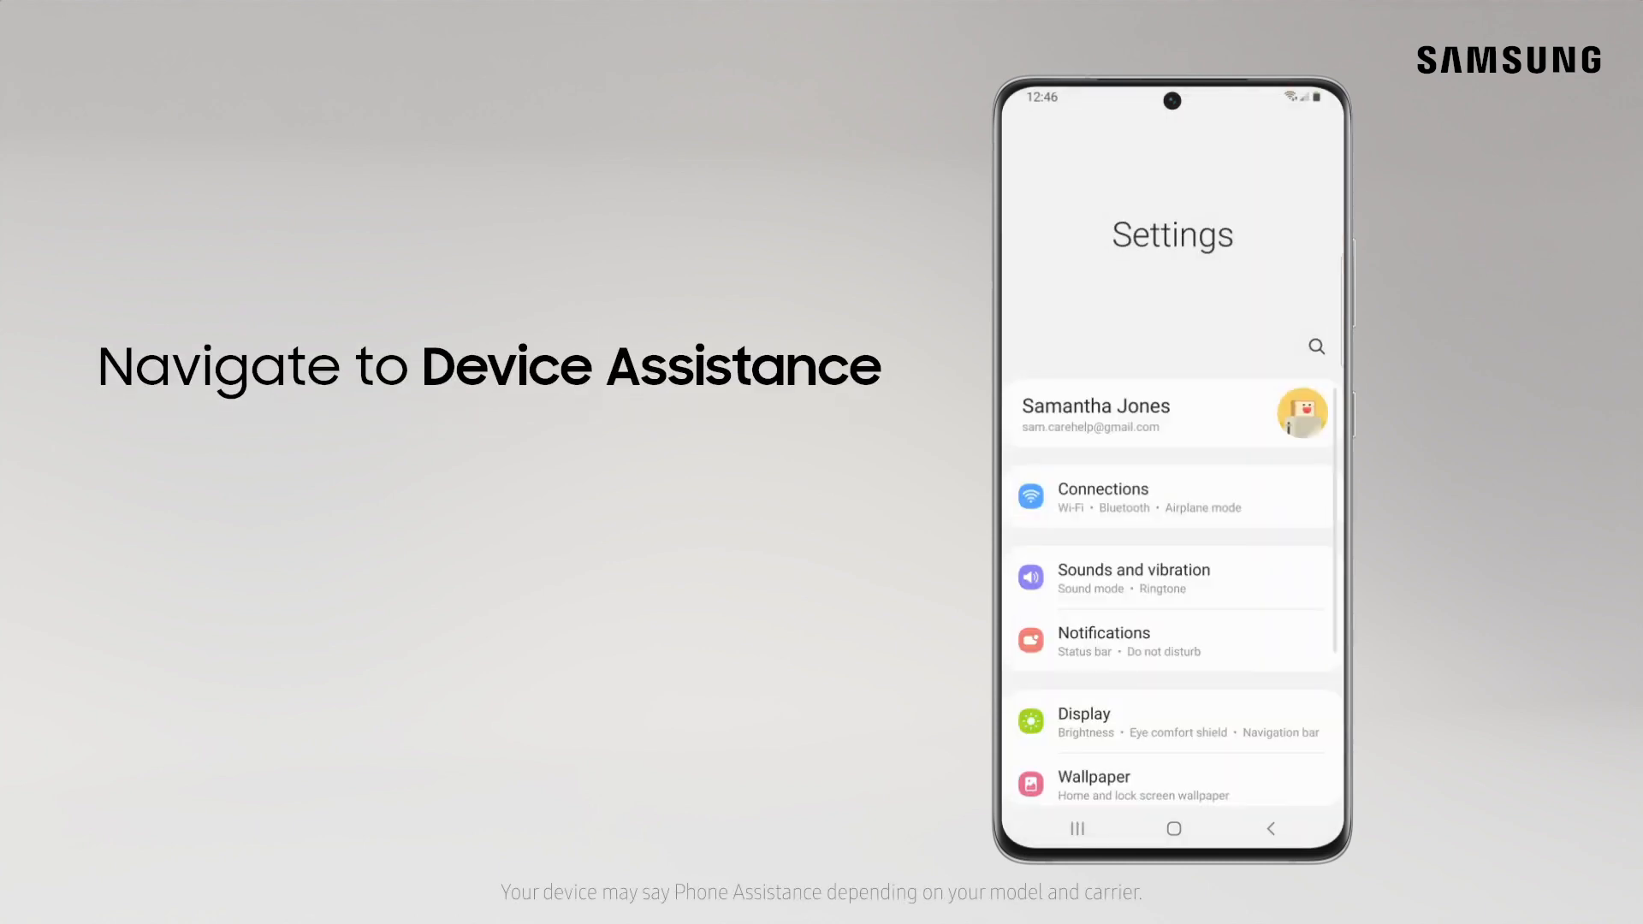
pyautogui.click(1315, 346)
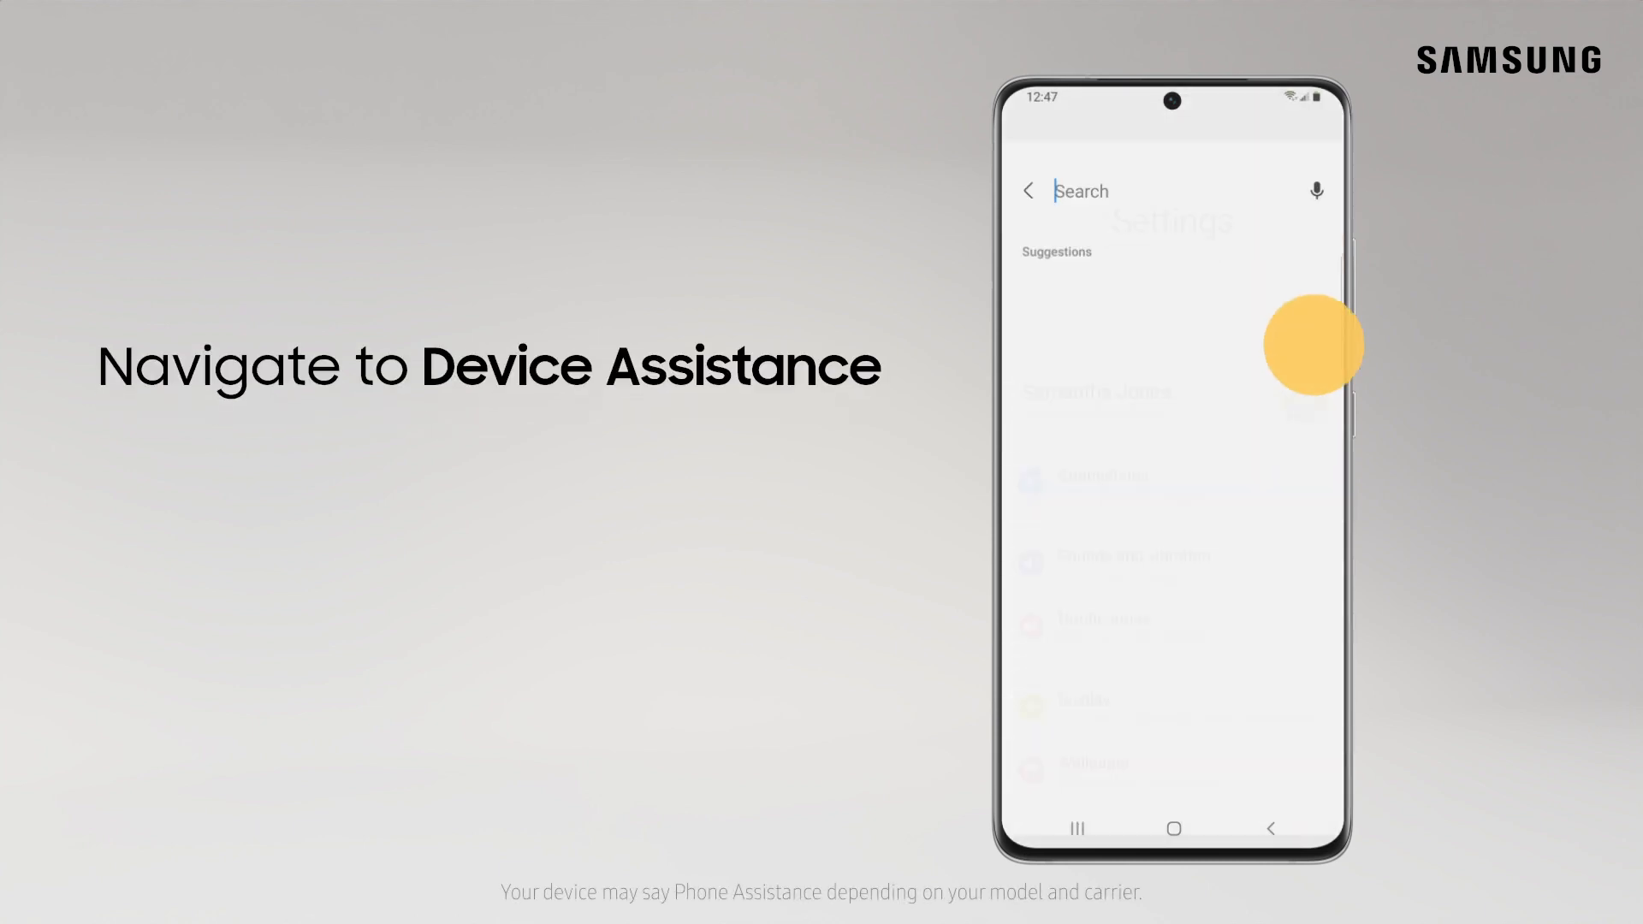
pyautogui.write('device assistance')
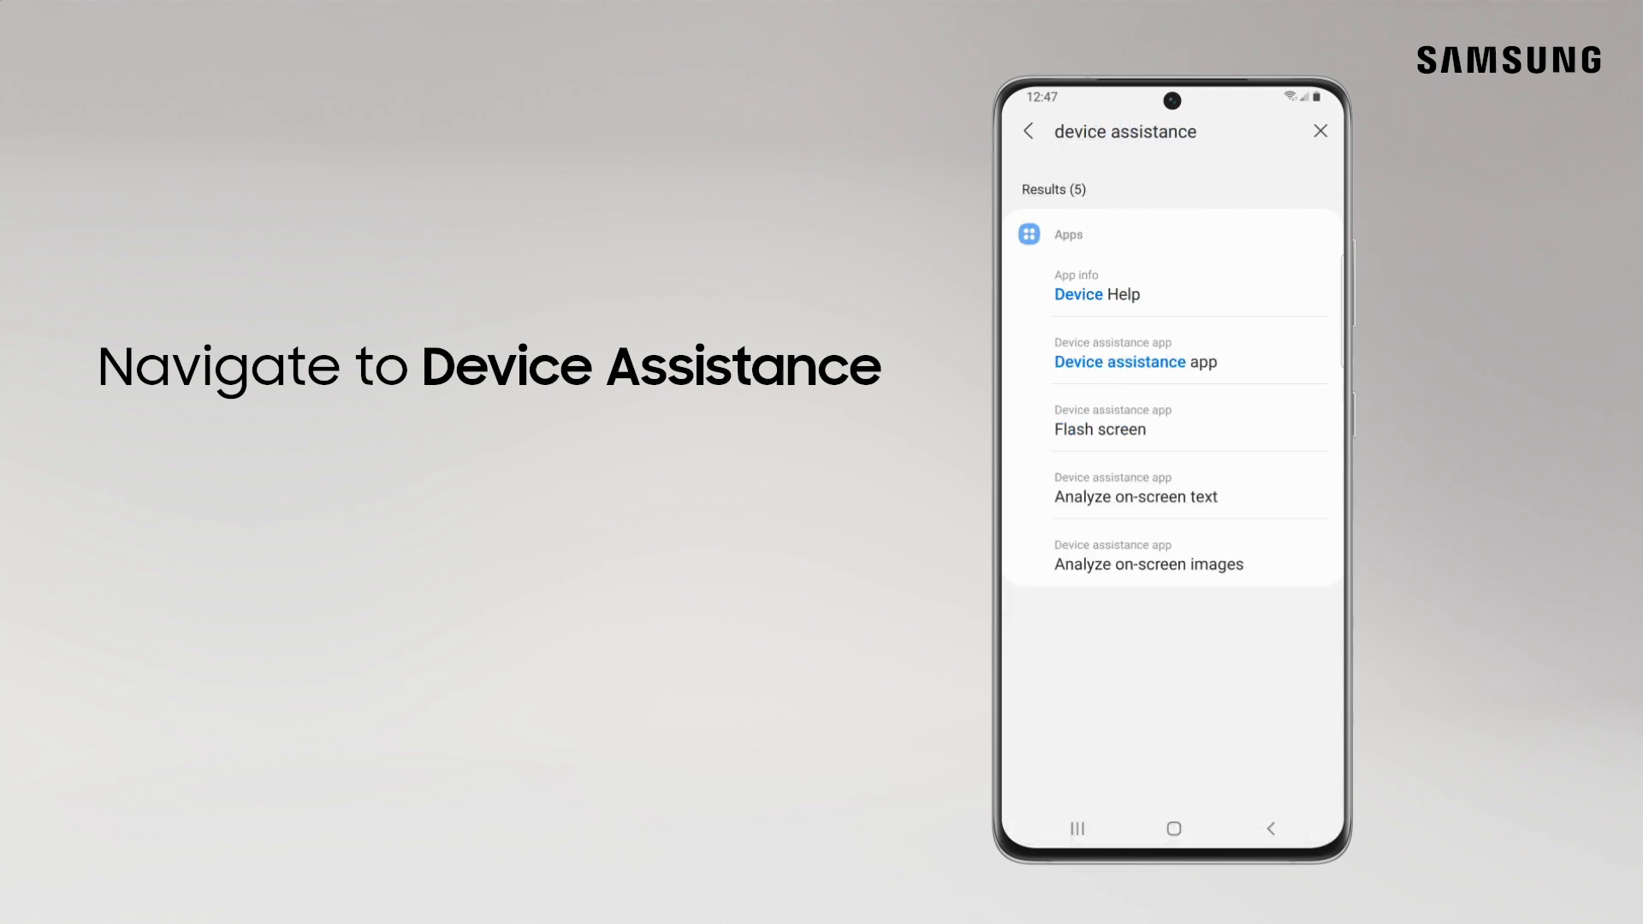
pyautogui.click(1120, 361)
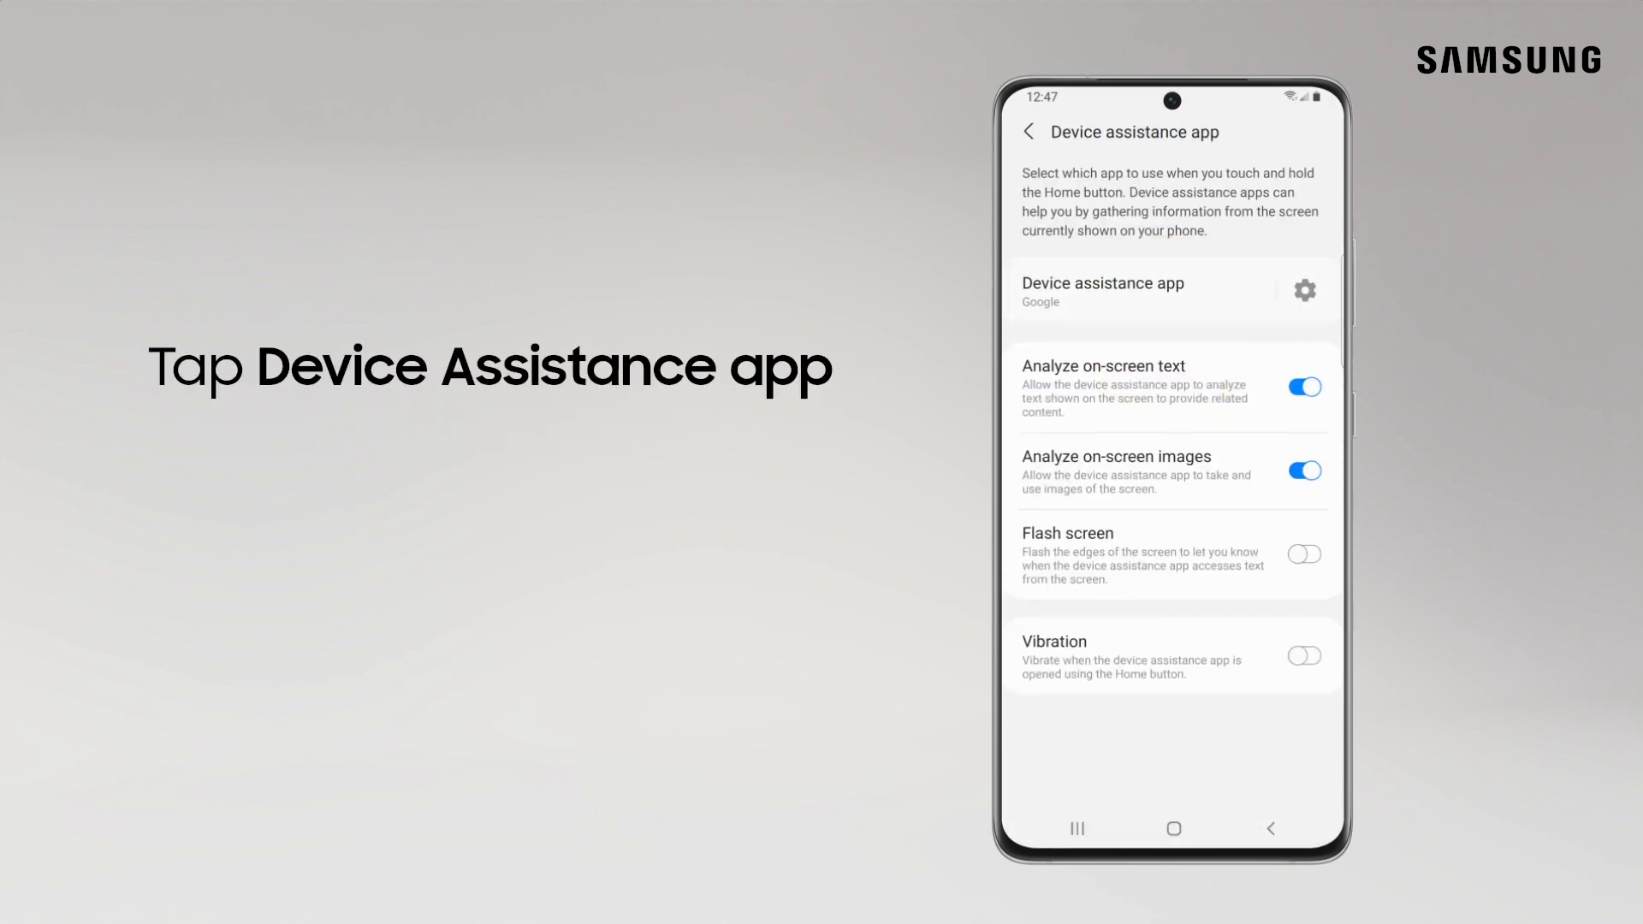
pyautogui.click(1102, 291)
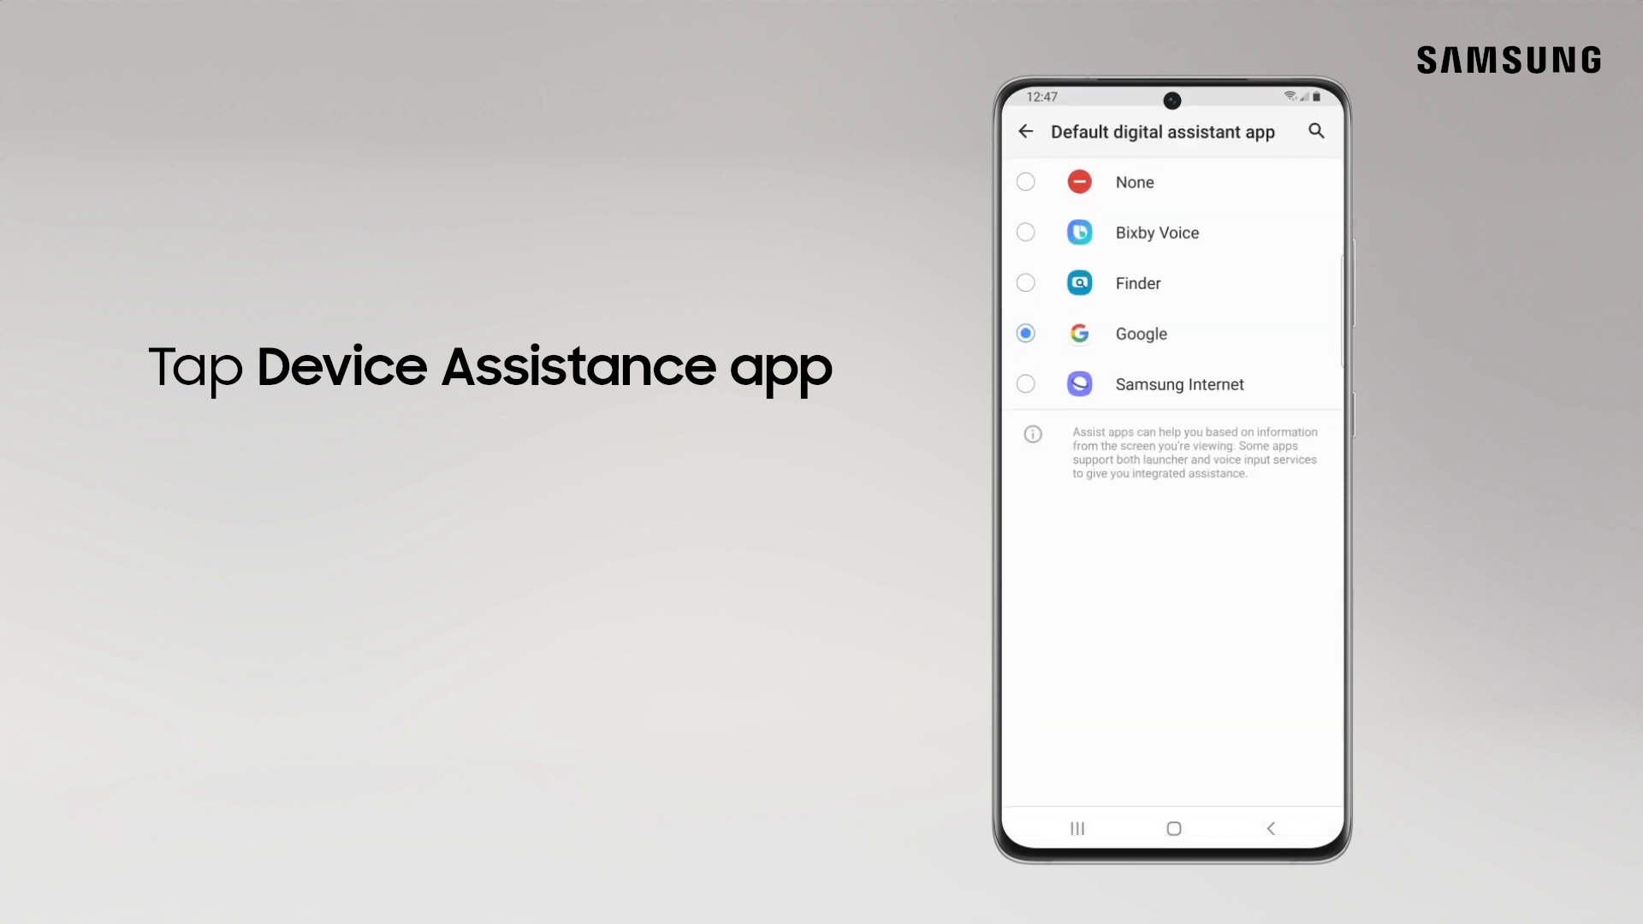